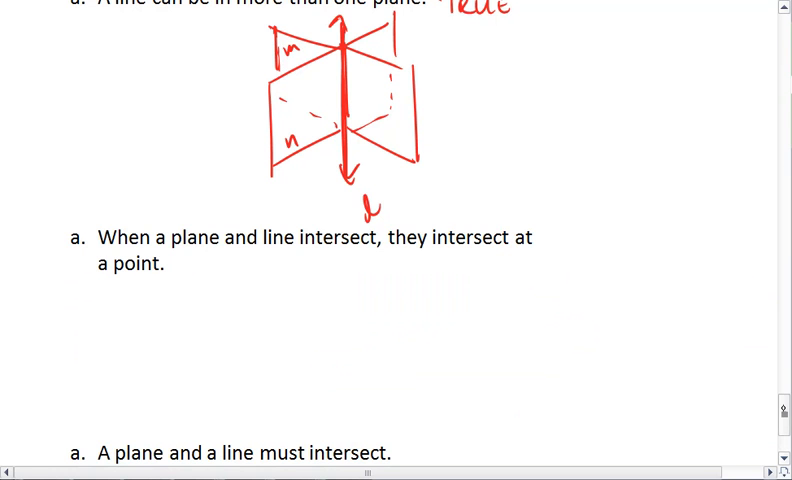
- Scroll down to the statement that a plane and line intersect at a point
scroll(down, 3)
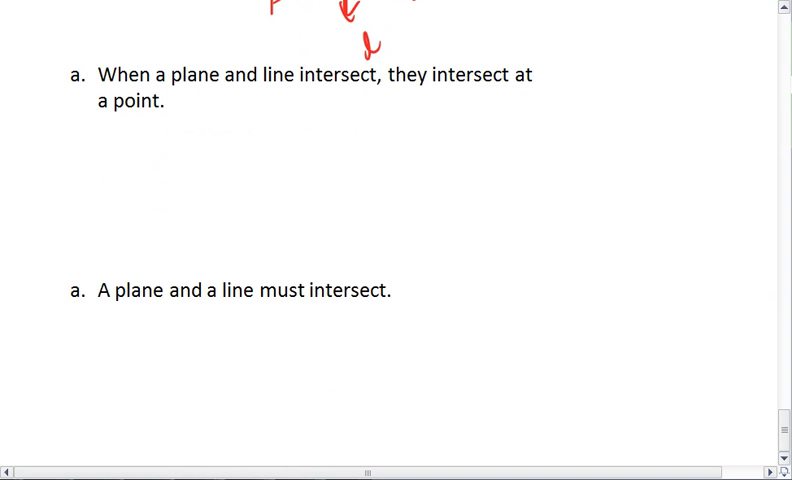
scroll(down, 3)
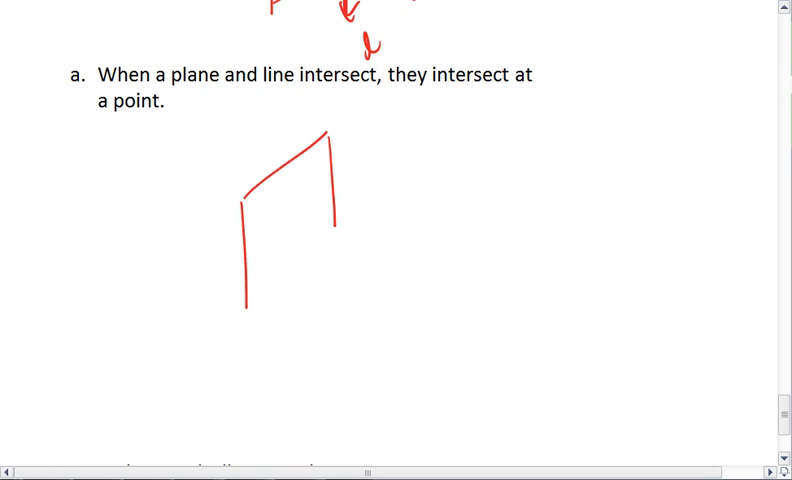
- Close the red plane's lower edge and draw a line piercing it
drag(245, 310, 338, 243)
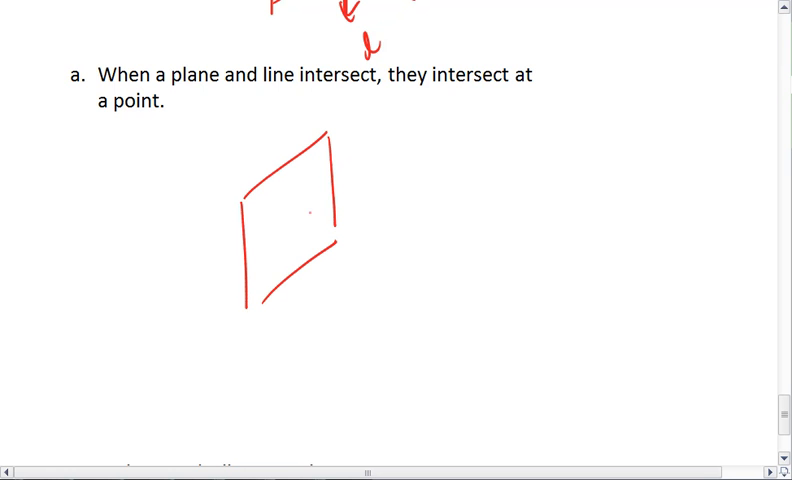
drag(280, 205, 370, 315)
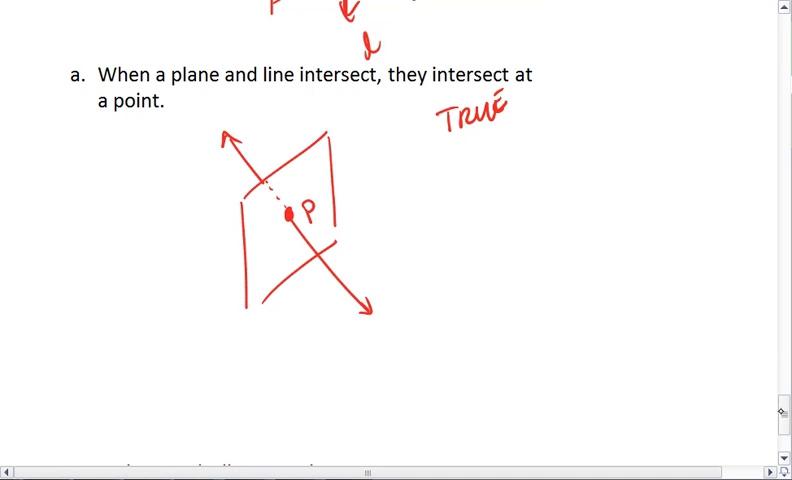
- Scroll to the 'must intersect' statement and begin labelling plane m
scroll(down, 3)
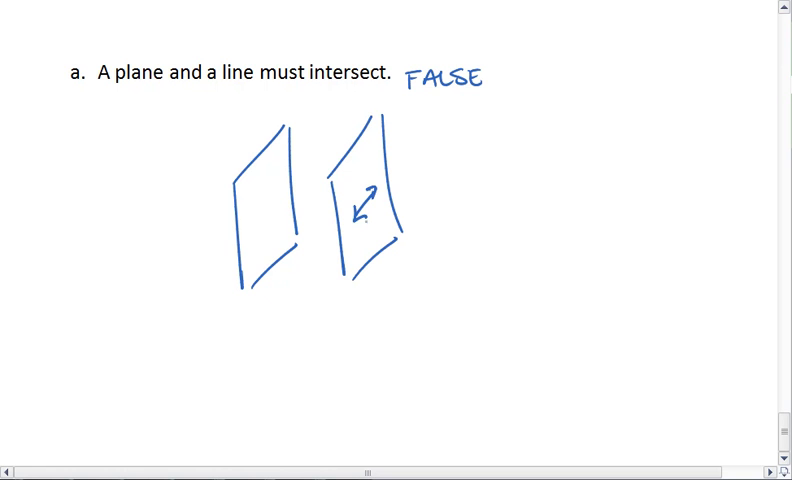
text(m)
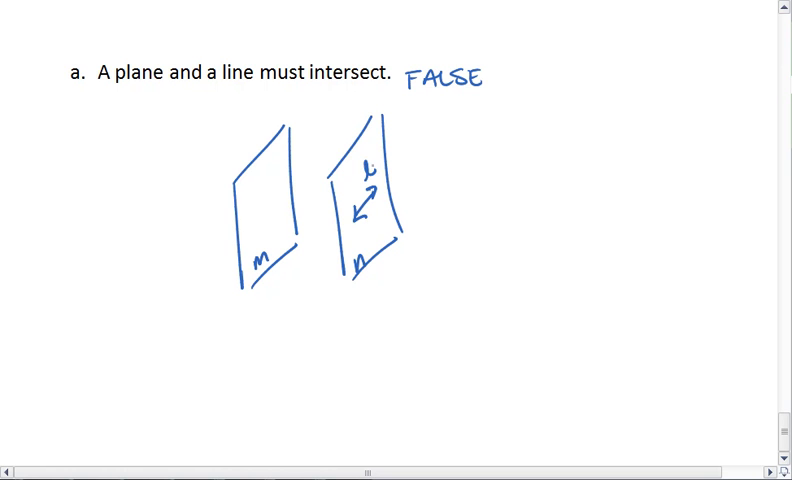
- Handwrite 'plane m and line l will never inters…' beside the sketch
text(pla)
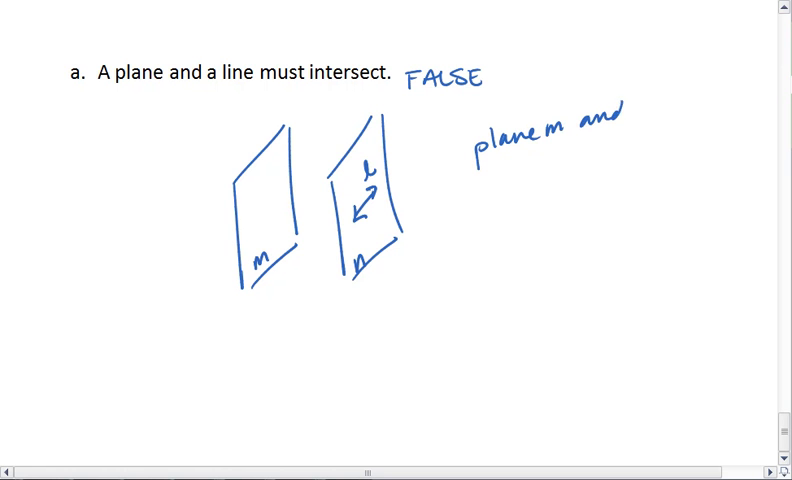
text(line l)
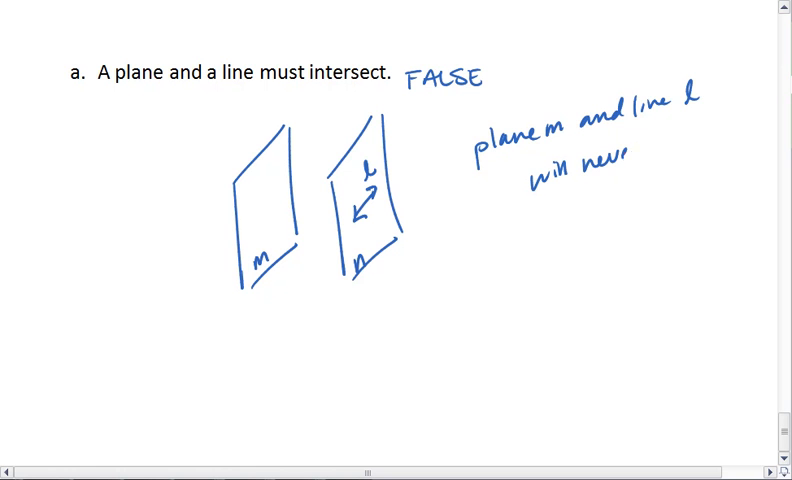
text(inters)
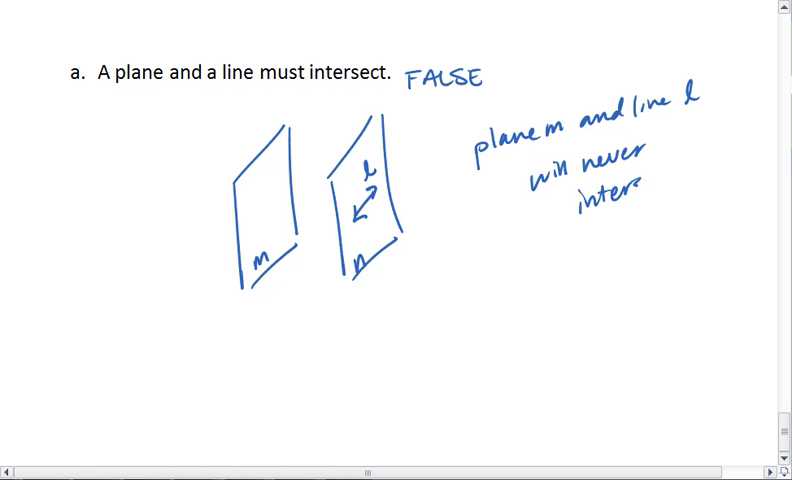